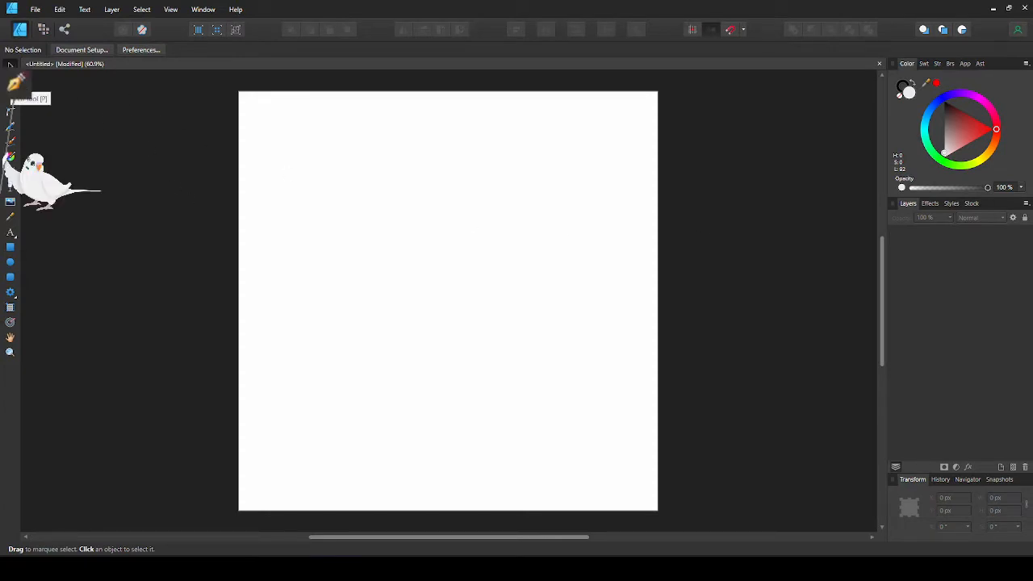
Choose the Pen Tool and set the stroke width to 10 pt in the Stroke tab.
{"action": "left_click", "coordinate": [10, 84]}
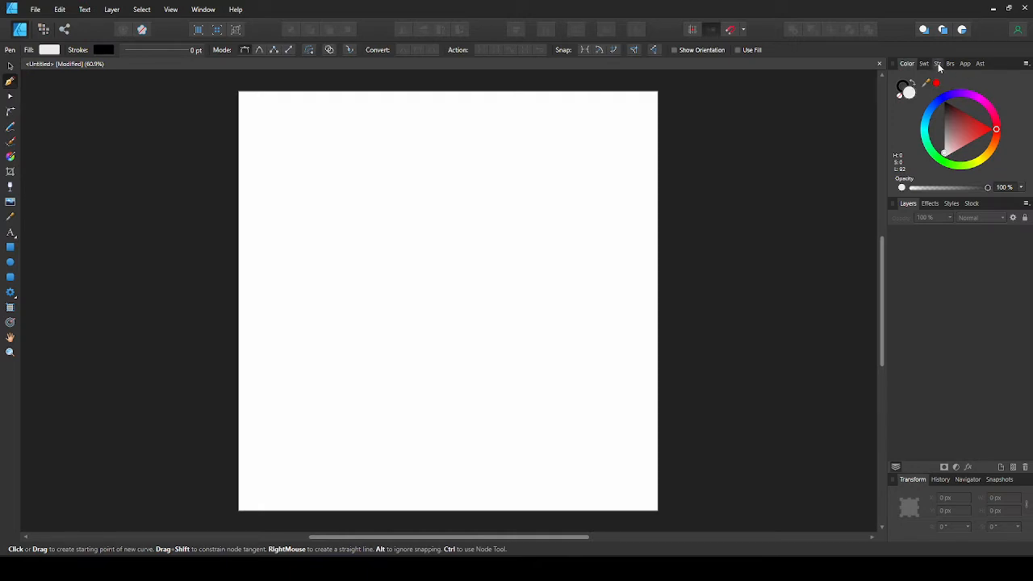
{"action": "left_click", "coordinate": [942, 63]}
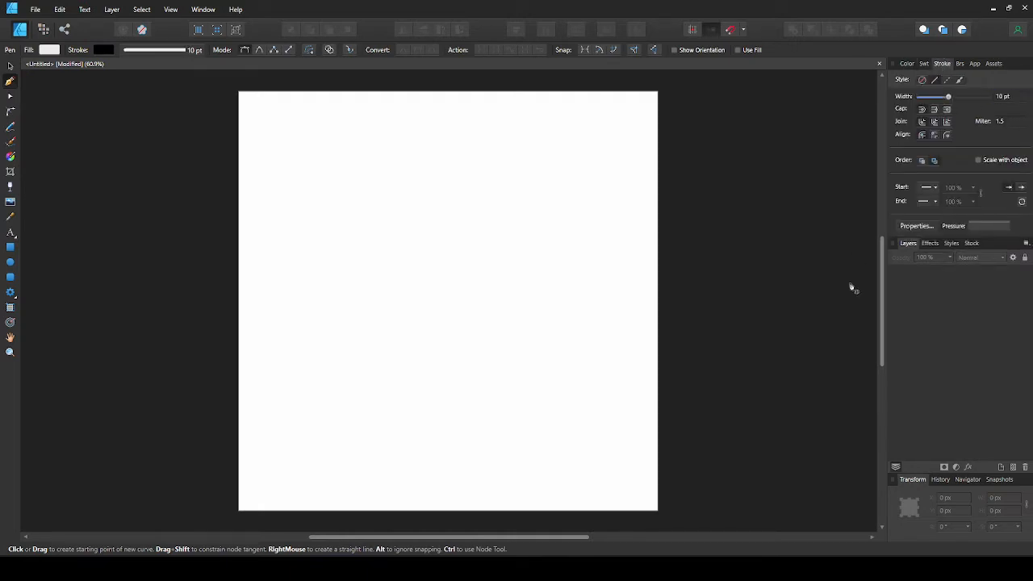
{"action": "mouse_move", "coordinate": [308, 199]}
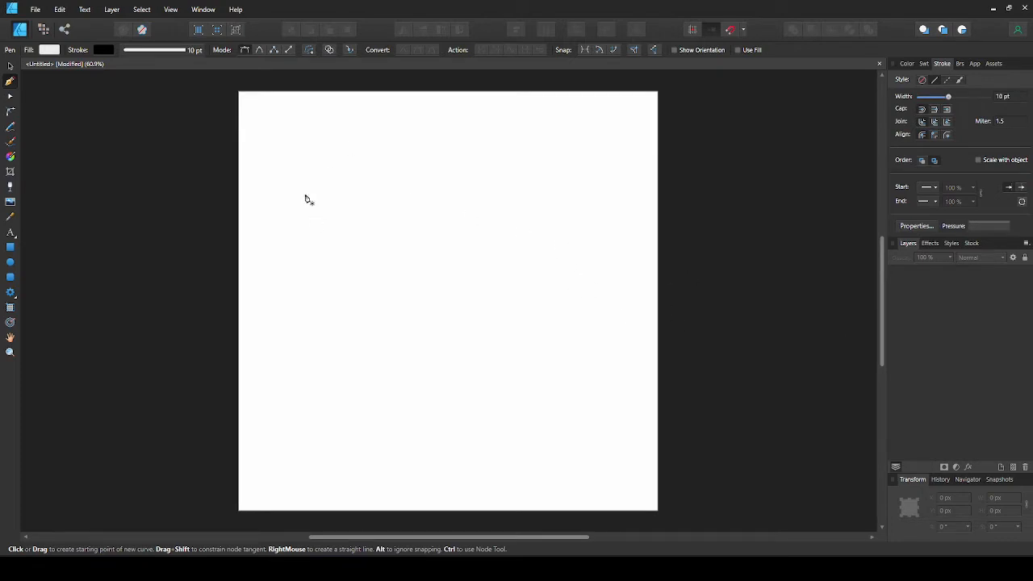
{"action": "left_click", "coordinate": [303, 197]}
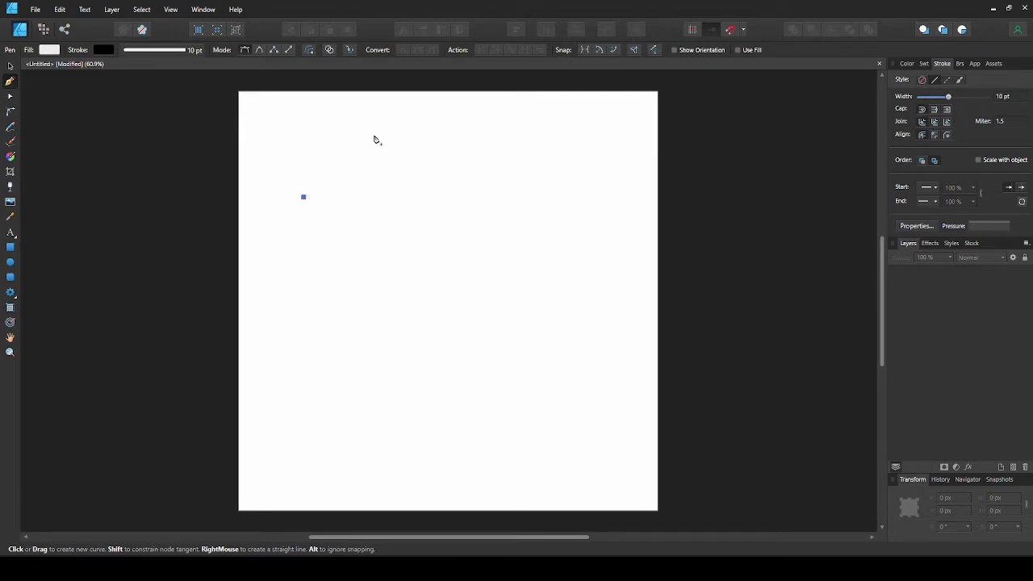
{"action": "left_click", "coordinate": [381, 128]}
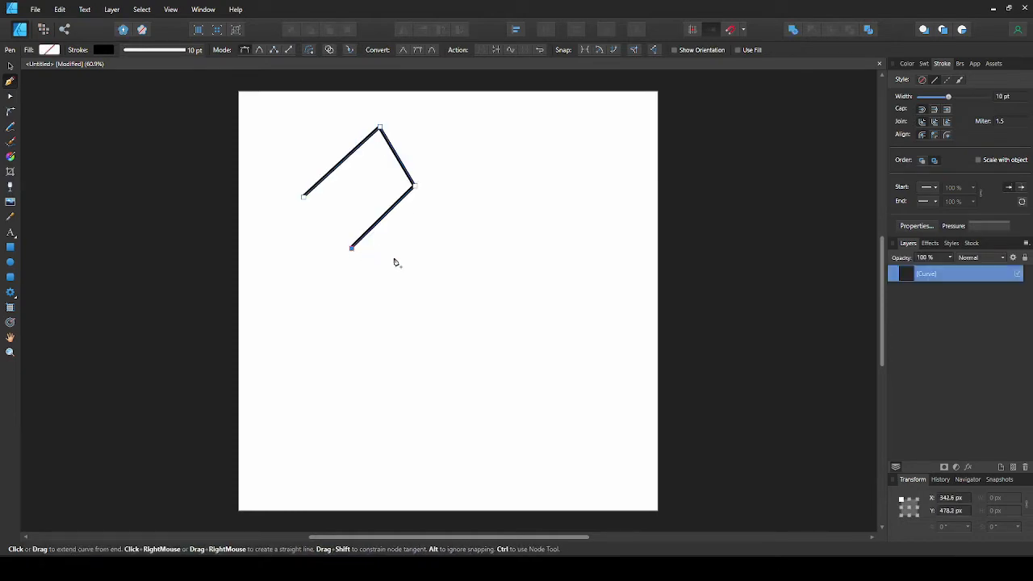
{"action": "mouse_move", "coordinate": [418, 273]}
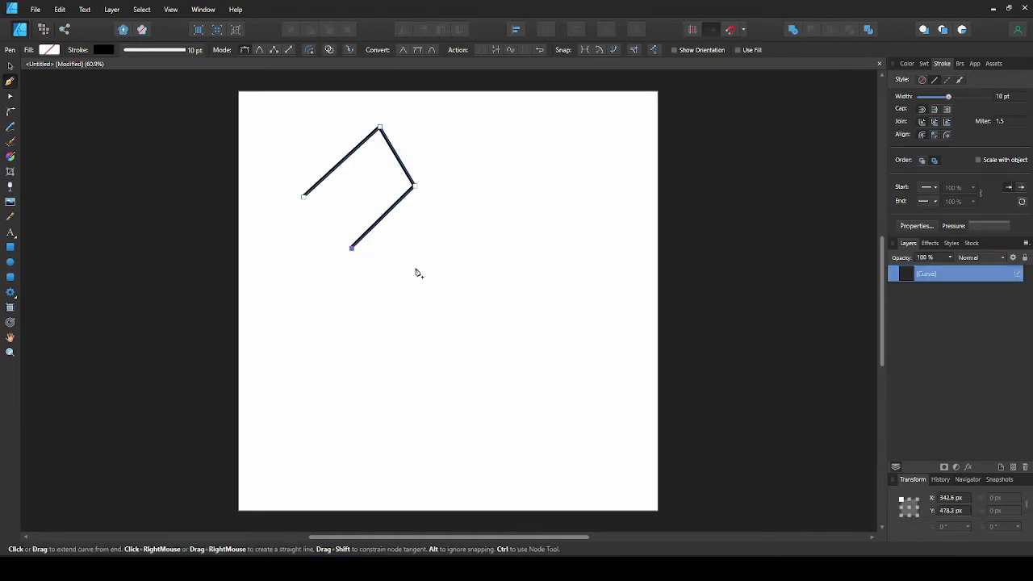
{"action": "mouse_move", "coordinate": [486, 260]}
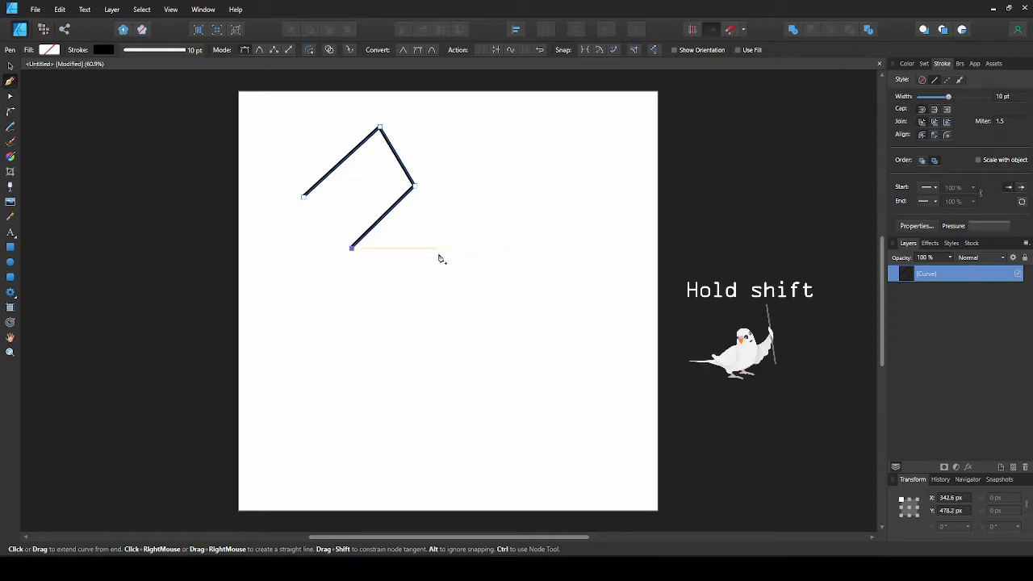
{"action": "left_click", "coordinate": [493, 247]}
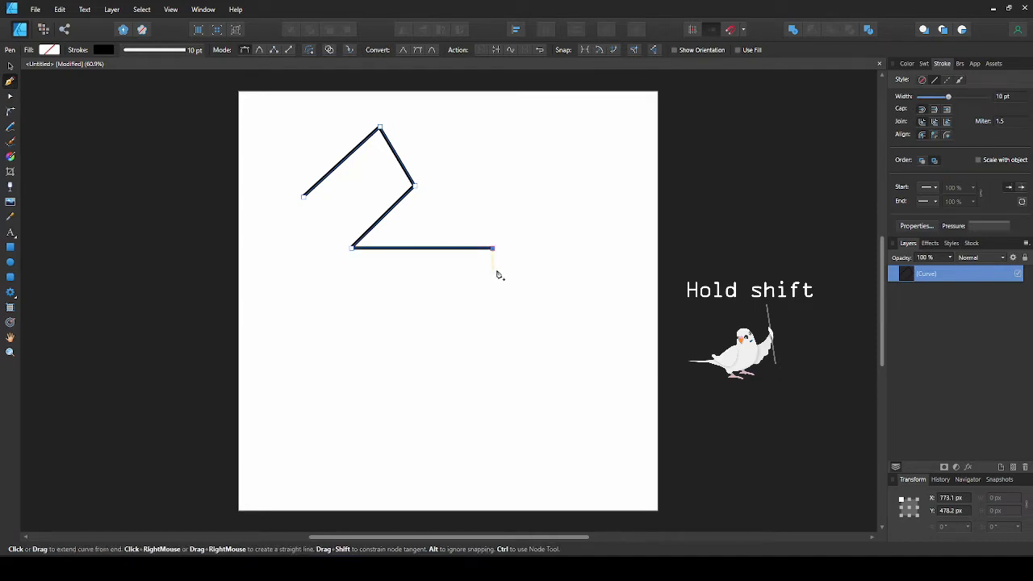
{"action": "mouse_move", "coordinate": [531, 235]}
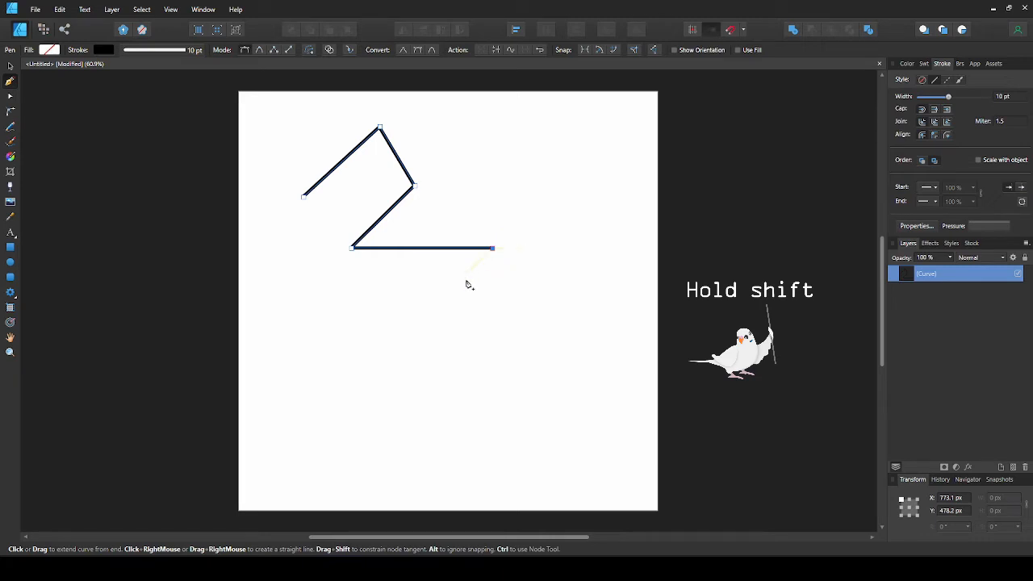
{"action": "left_click", "coordinate": [492, 302]}
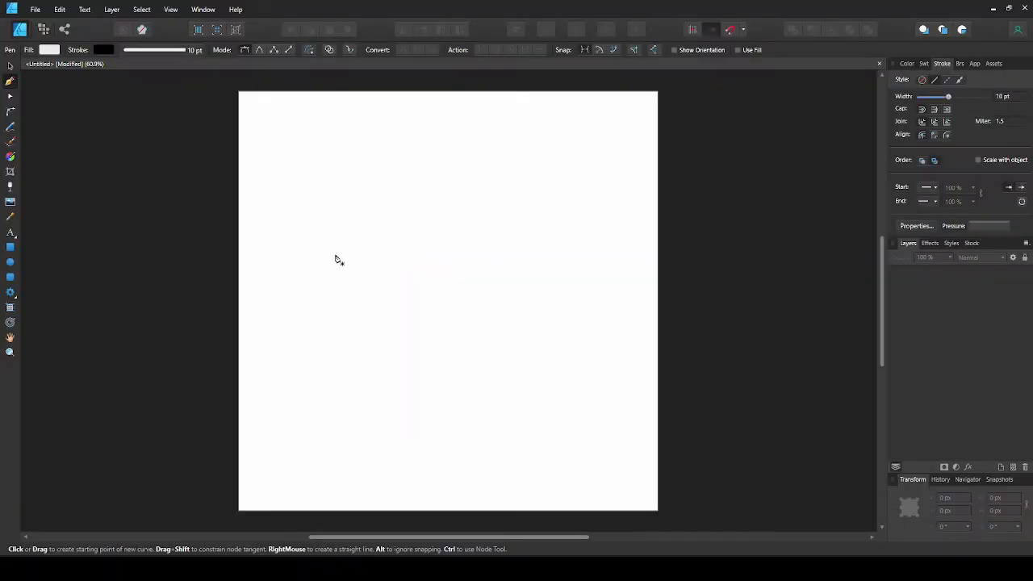
Draw a smooth arch starting left of centre using dragged nodes, then switch to node editing.
{"action": "left_click", "coordinate": [336, 255]}
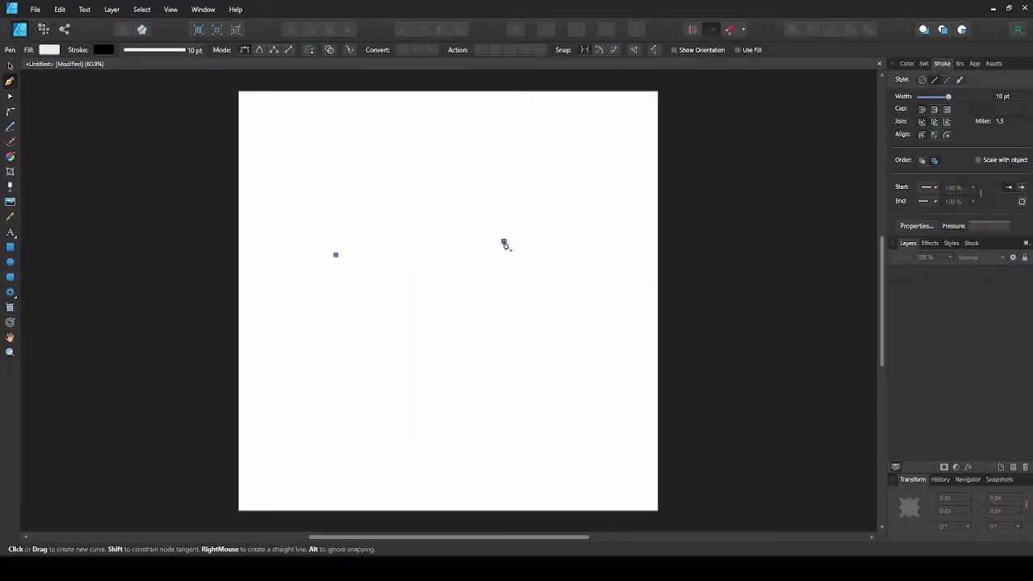
{"action": "left_click_drag", "start_coordinate": [336, 255], "coordinate": [504, 241]}
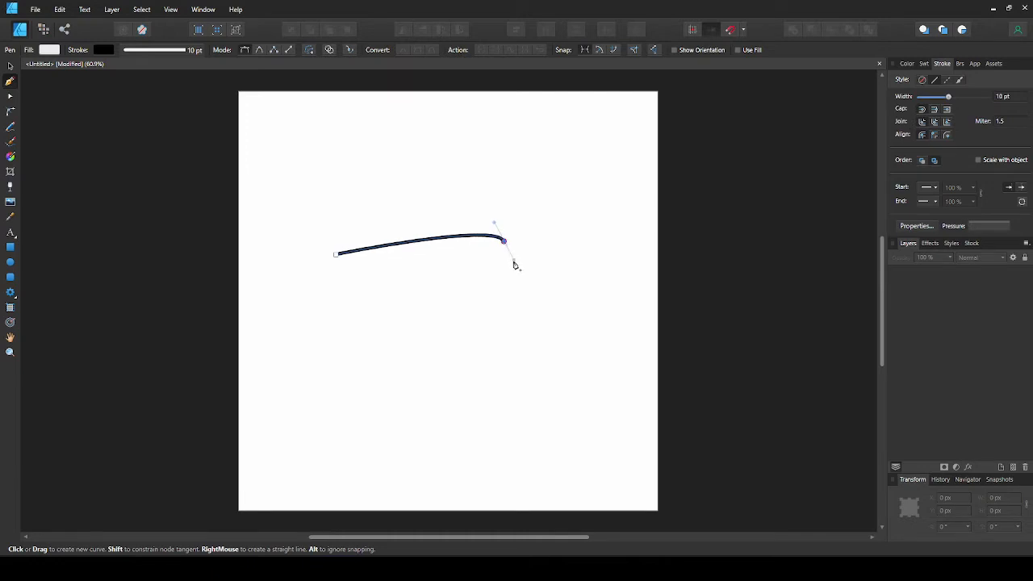
{"action": "left_click_drag", "start_coordinate": [515, 264], "coordinate": [565, 291]}
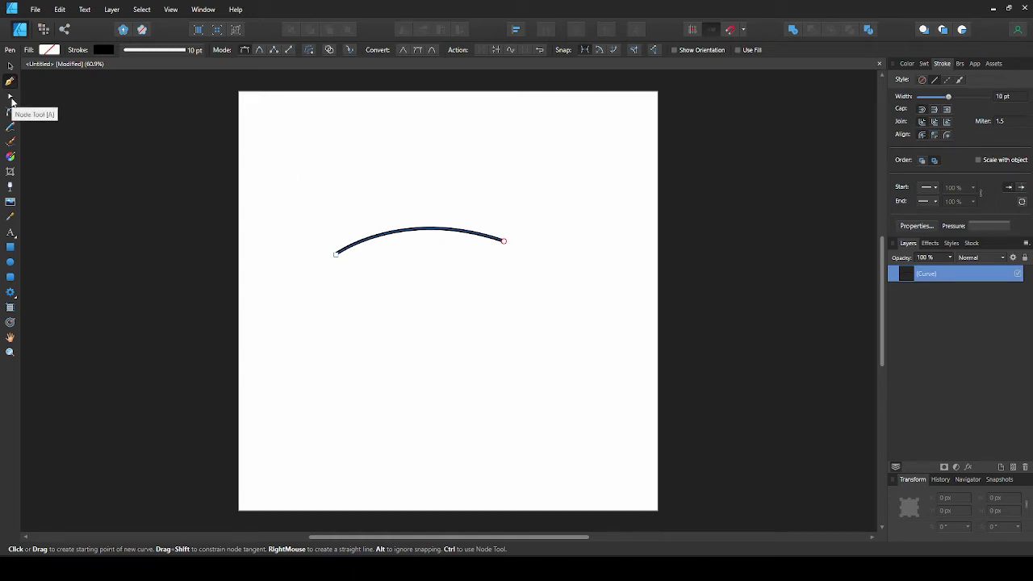
{"action": "left_click", "coordinate": [10, 96]}
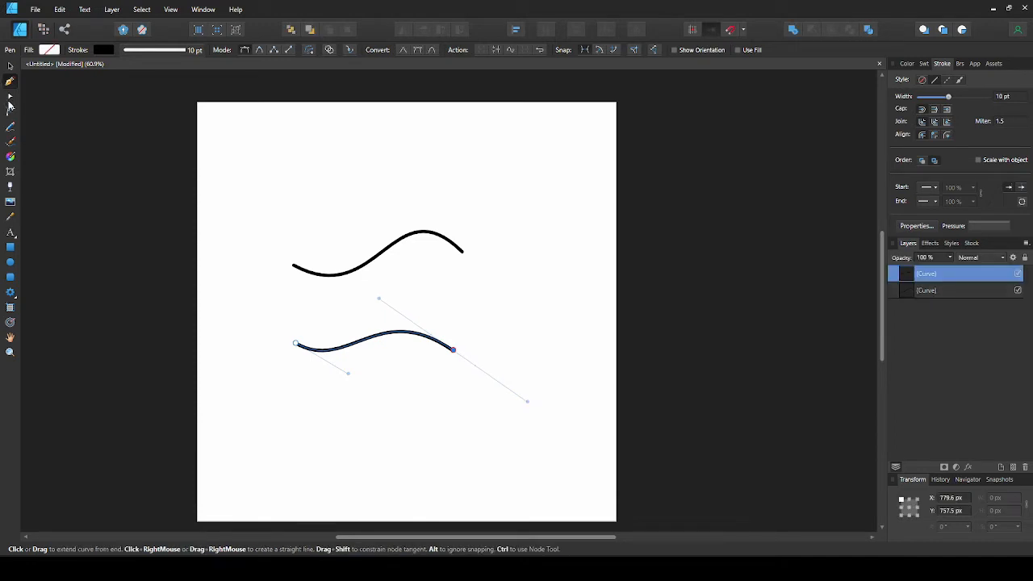
{"action": "mouse_move", "coordinate": [377, 323]}
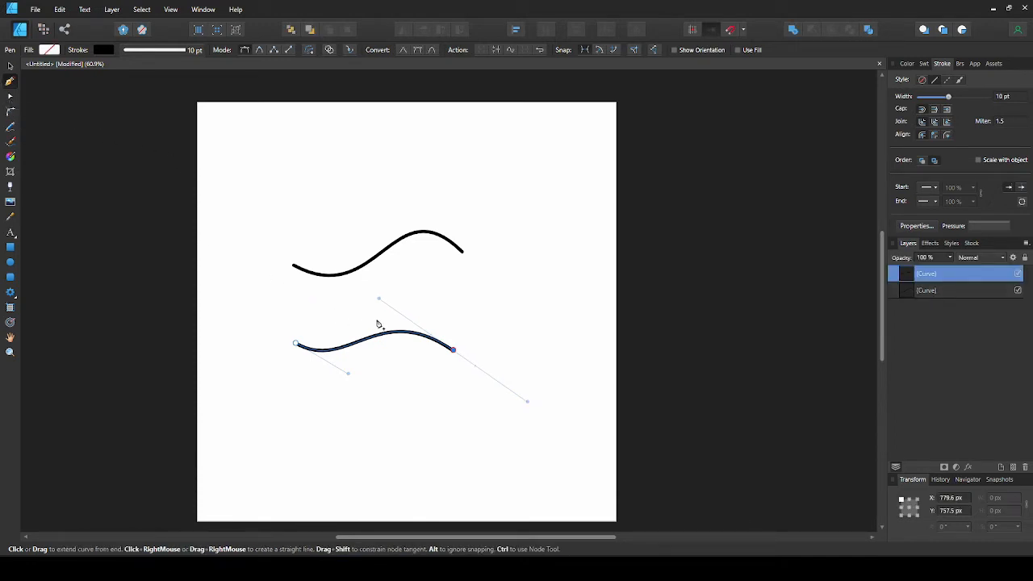
Hold Ctrl so the lower curve's next segment dips sharply downward.
{"action": "key", "text": "ctrl"}
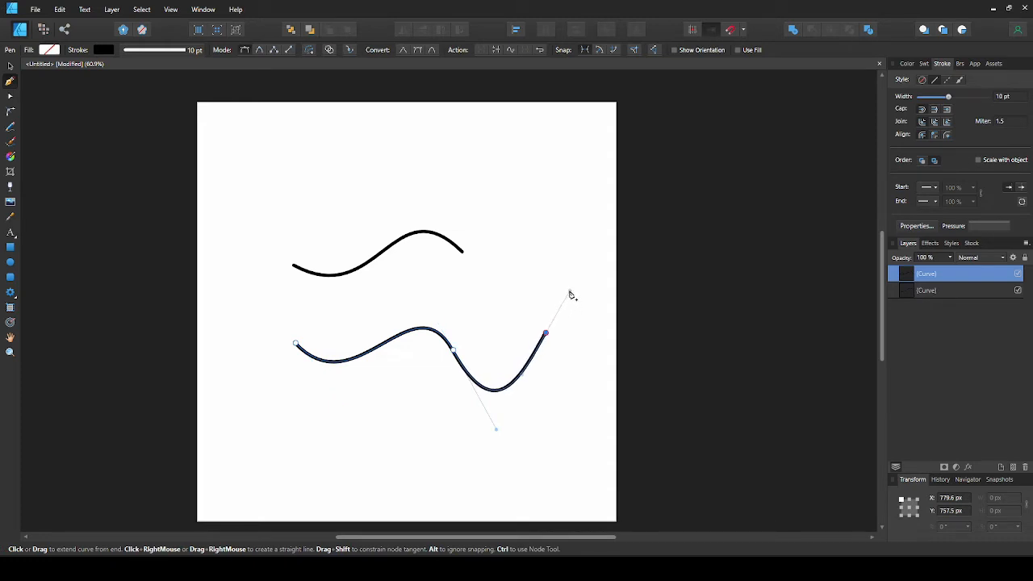
Open the parrot document, fade the Parrot group to 50% opacity, and lock it.
{"action": "left_click", "coordinate": [504, 64]}
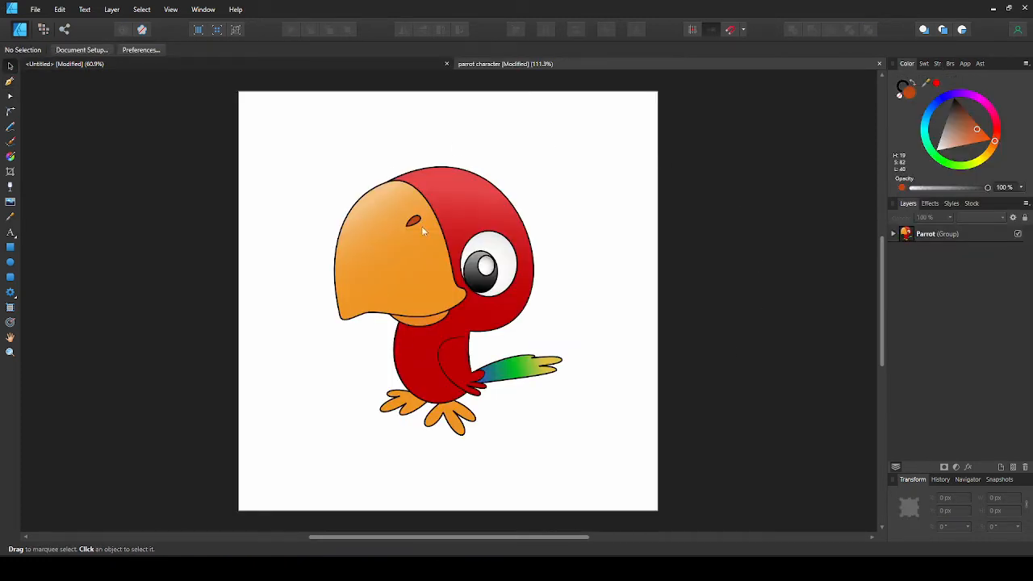
{"action": "mouse_move", "coordinate": [337, 334]}
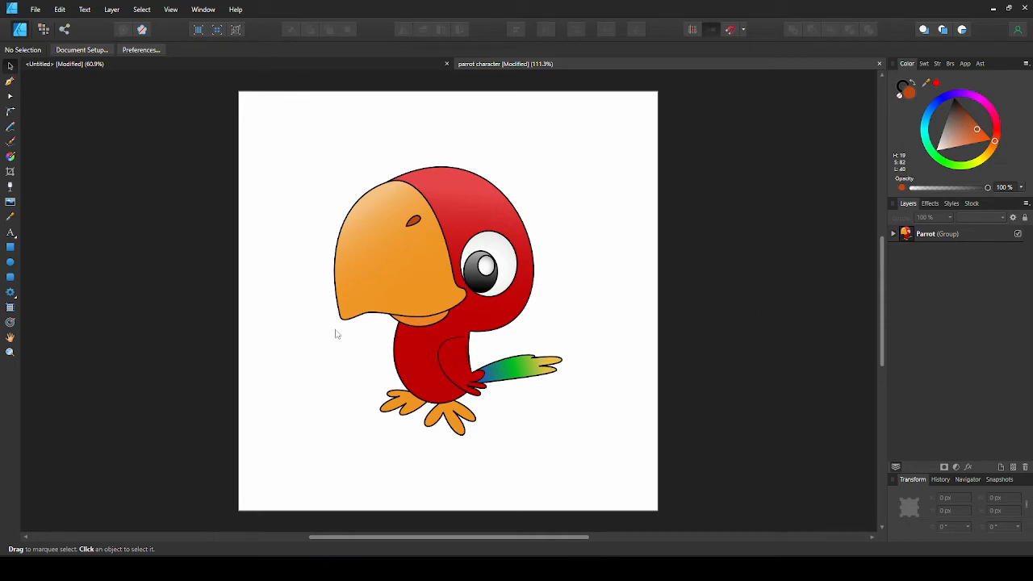
{"action": "mouse_move", "coordinate": [531, 319]}
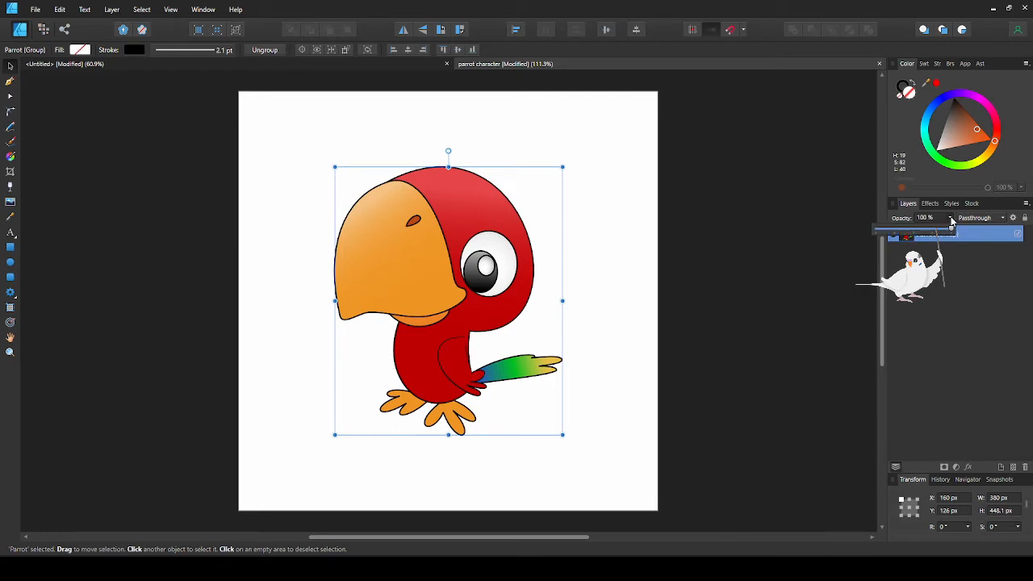
{"action": "left_click_drag", "start_coordinate": [953, 228], "coordinate": [908, 228]}
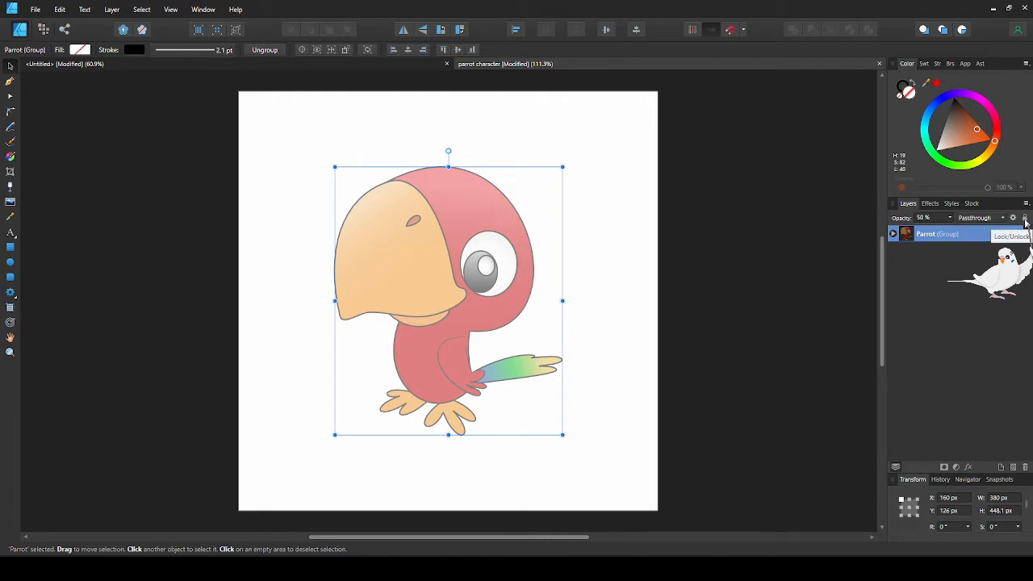
{"action": "left_click", "coordinate": [1024, 217]}
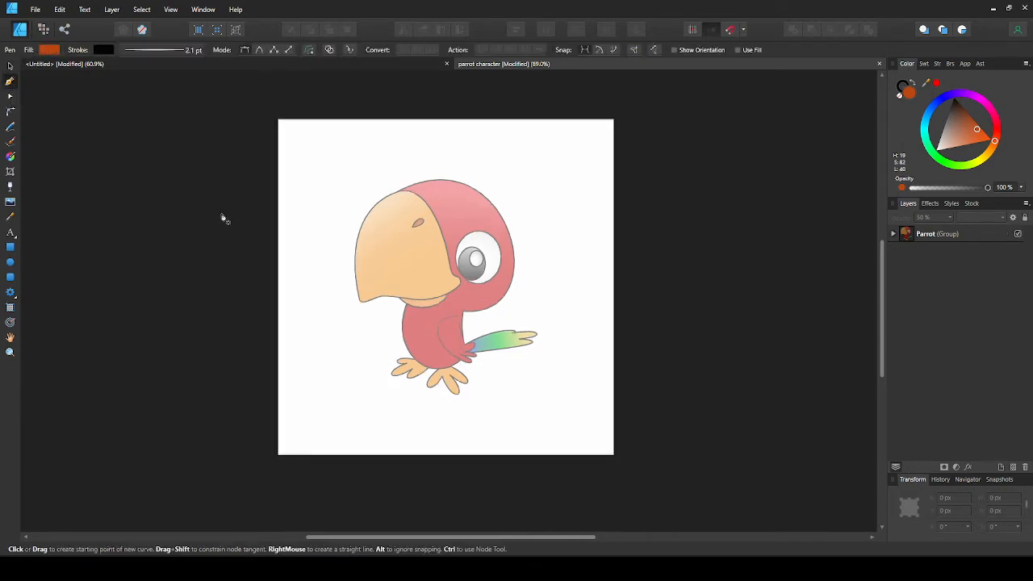
{"action": "mouse_move", "coordinate": [363, 305]}
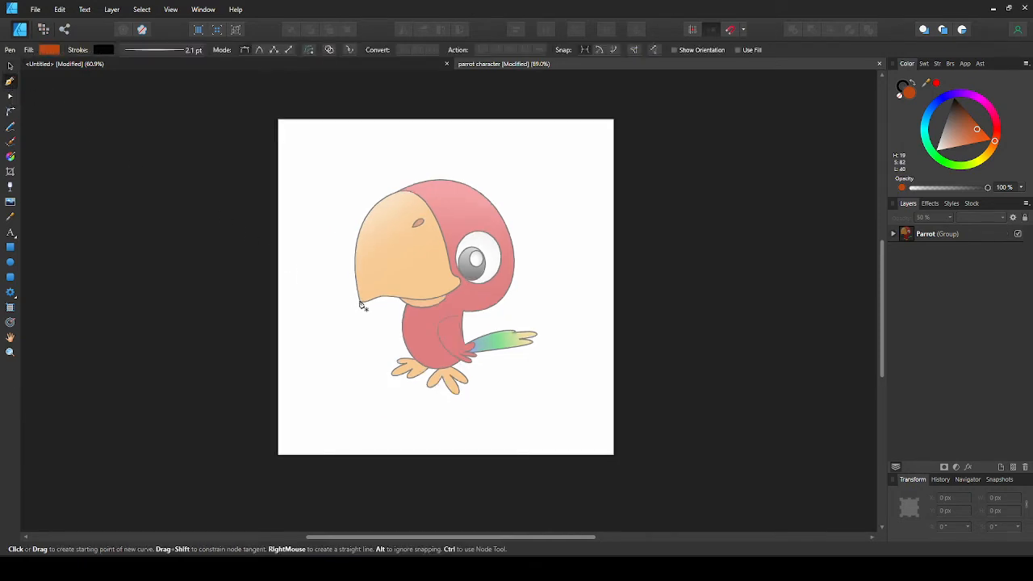
Trace the beak from its tip over the top to the point near the eye.
{"action": "left_click_drag", "start_coordinate": [361, 300], "coordinate": [370, 362]}
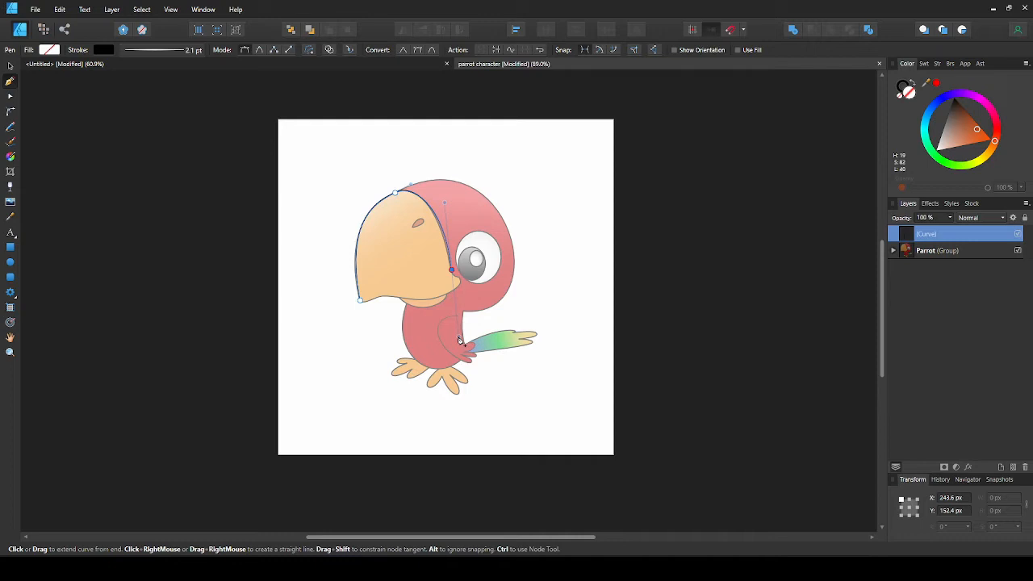
{"action": "key", "text": "alt"}
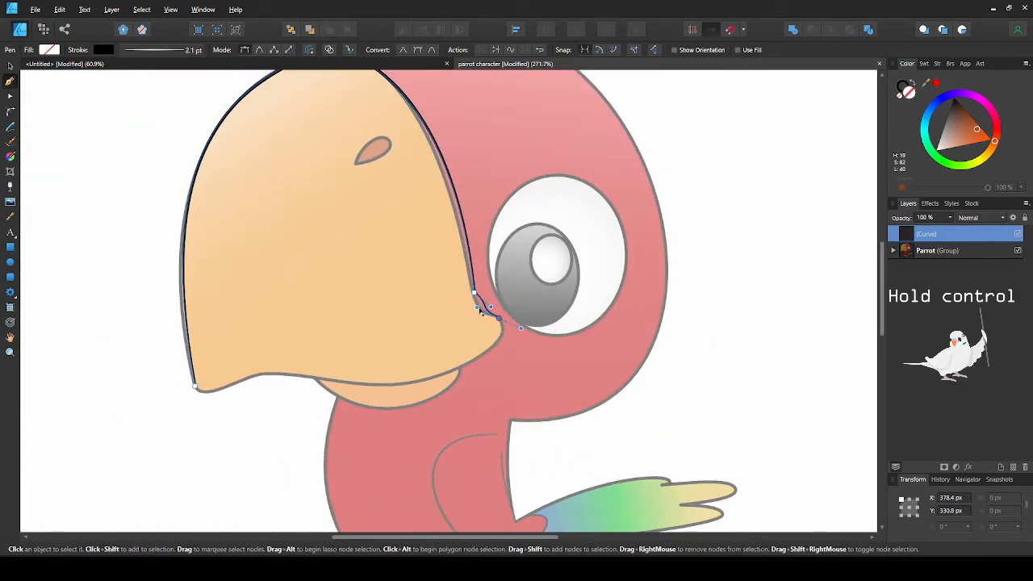
{"action": "left_click", "coordinate": [475, 293]}
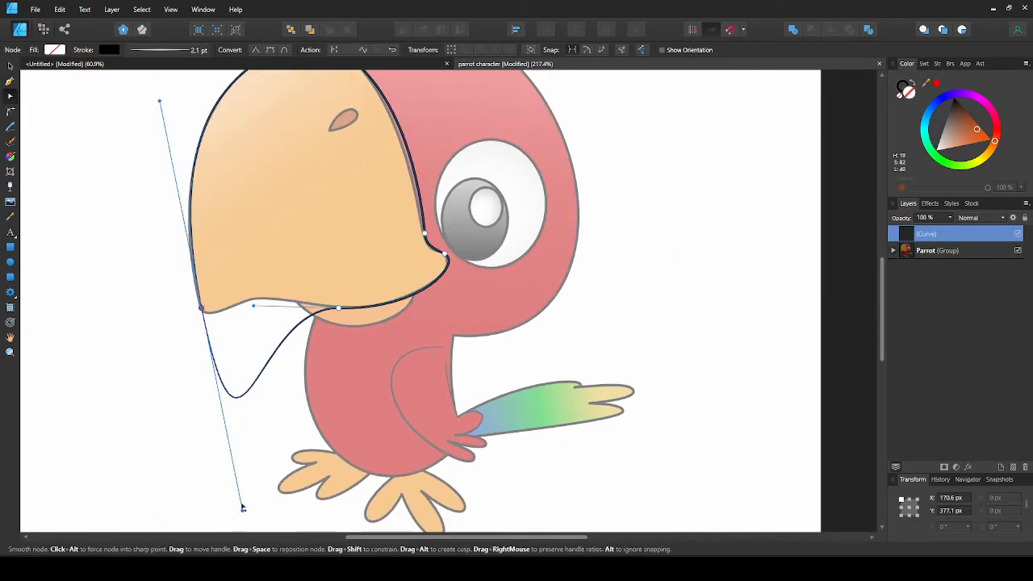
Adjust the bottom-left node's handles so the curve follows the beak's lower edge.
{"action": "left_click_drag", "start_coordinate": [244, 506], "coordinate": [207, 456]}
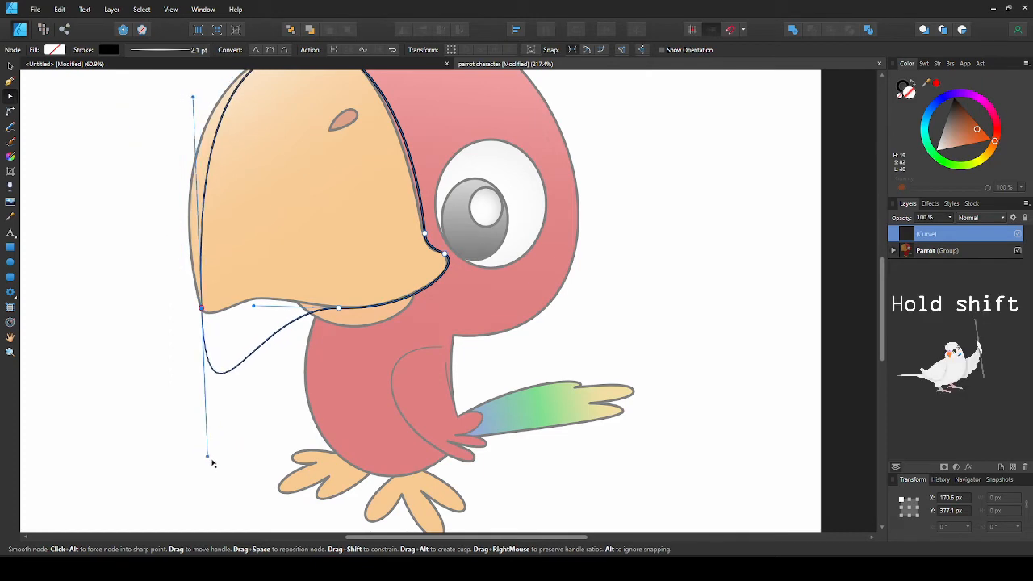
{"action": "left_click_drag", "start_coordinate": [207, 458], "coordinate": [216, 389]}
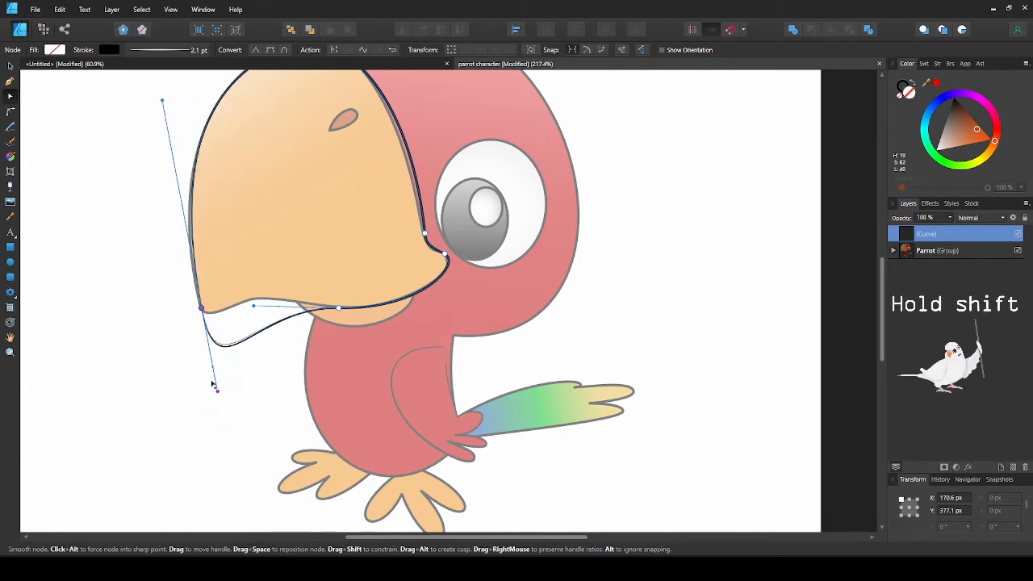
{"action": "left_click_drag", "start_coordinate": [217, 390], "coordinate": [209, 335]}
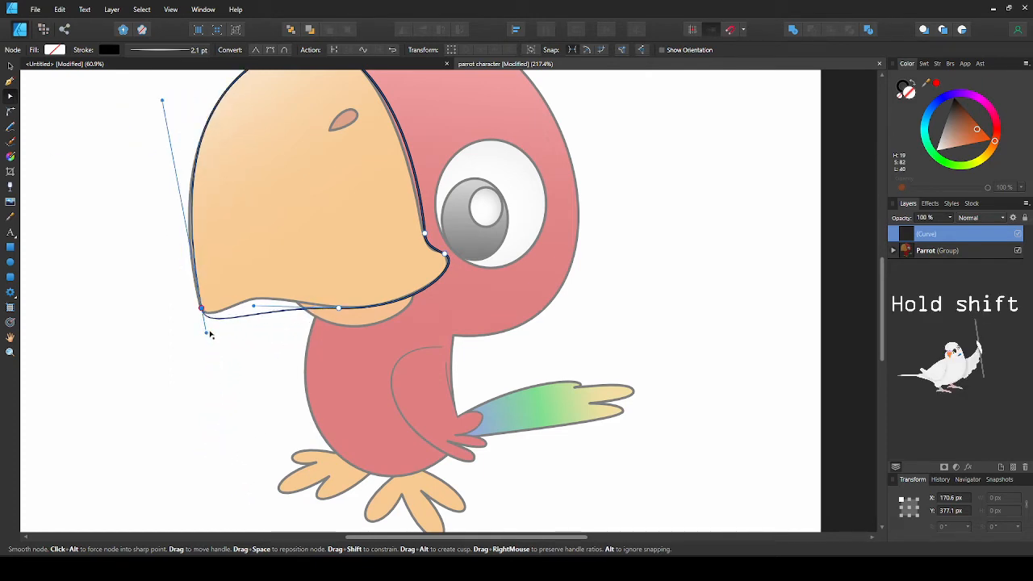
{"action": "left_click_drag", "start_coordinate": [253, 305], "coordinate": [420, 329]}
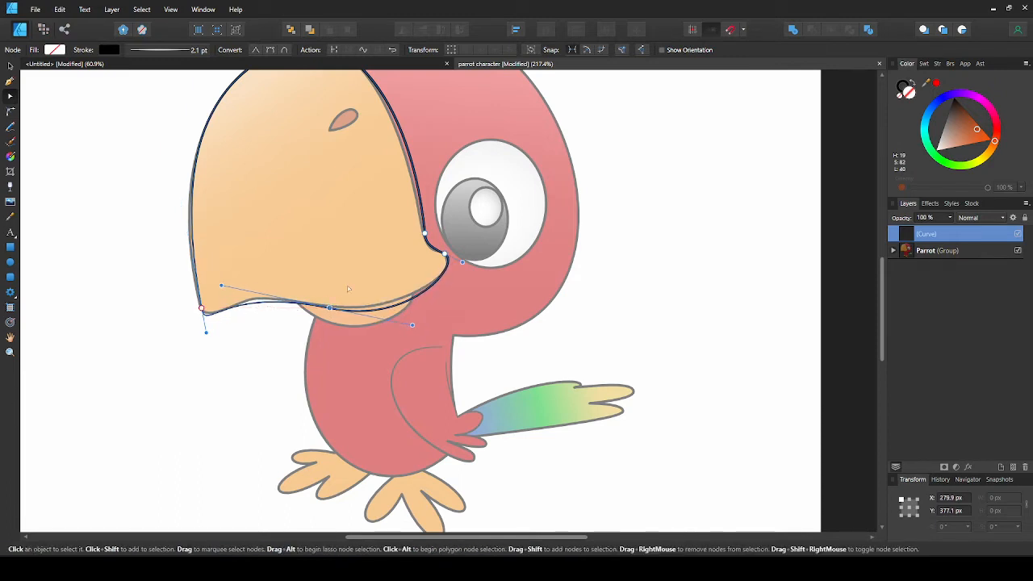
{"action": "mouse_move", "coordinate": [396, 253]}
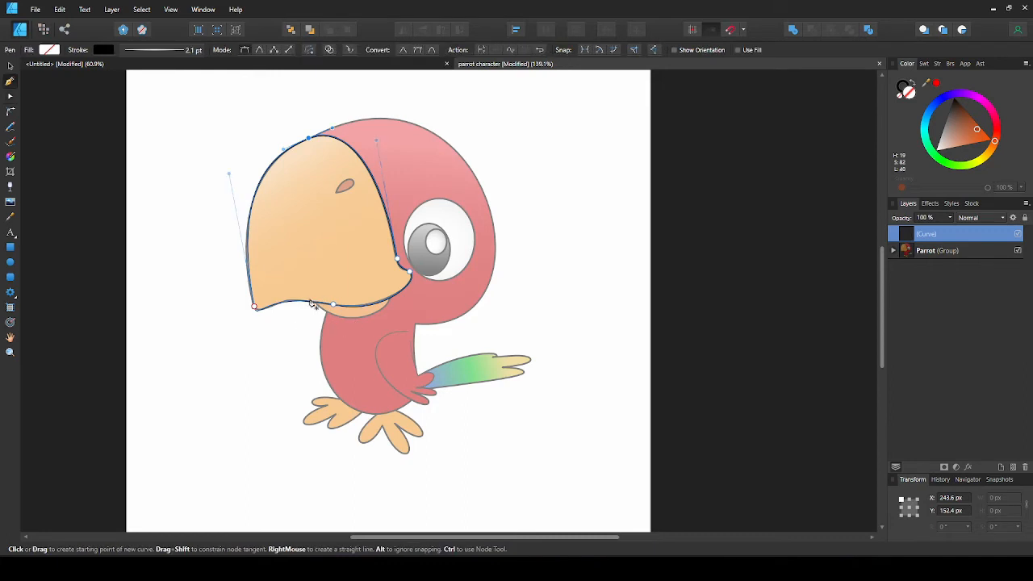
{"action": "mouse_move", "coordinate": [594, 57]}
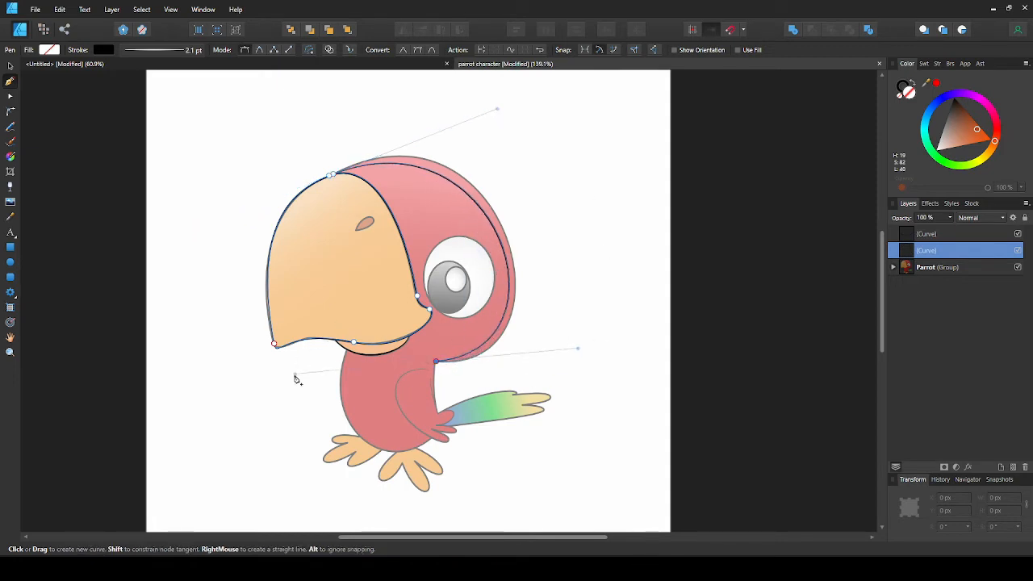
Finish the current head-and-body outline curve.
{"action": "key", "text": "alt"}
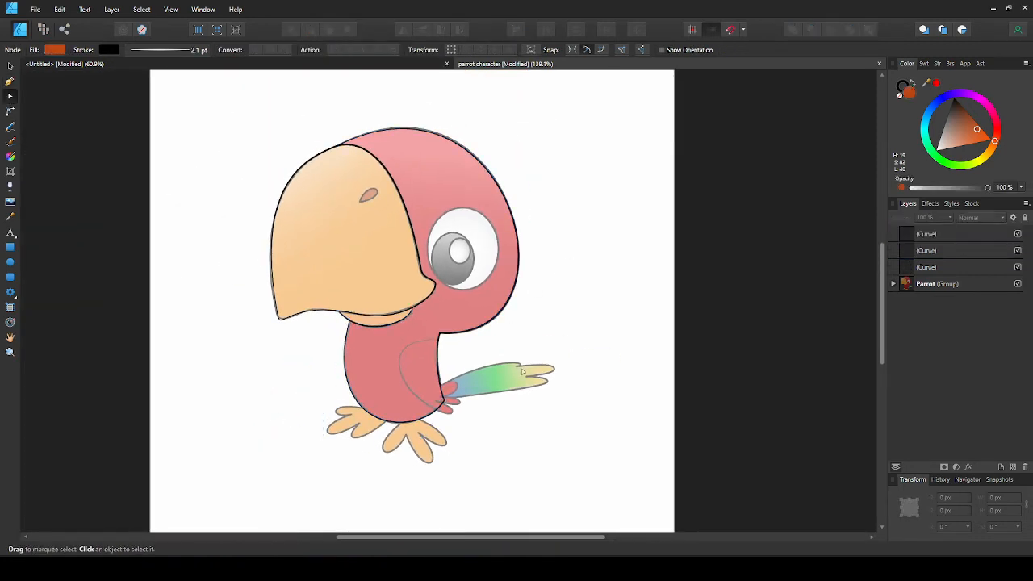
{"action": "mouse_move", "coordinate": [479, 421]}
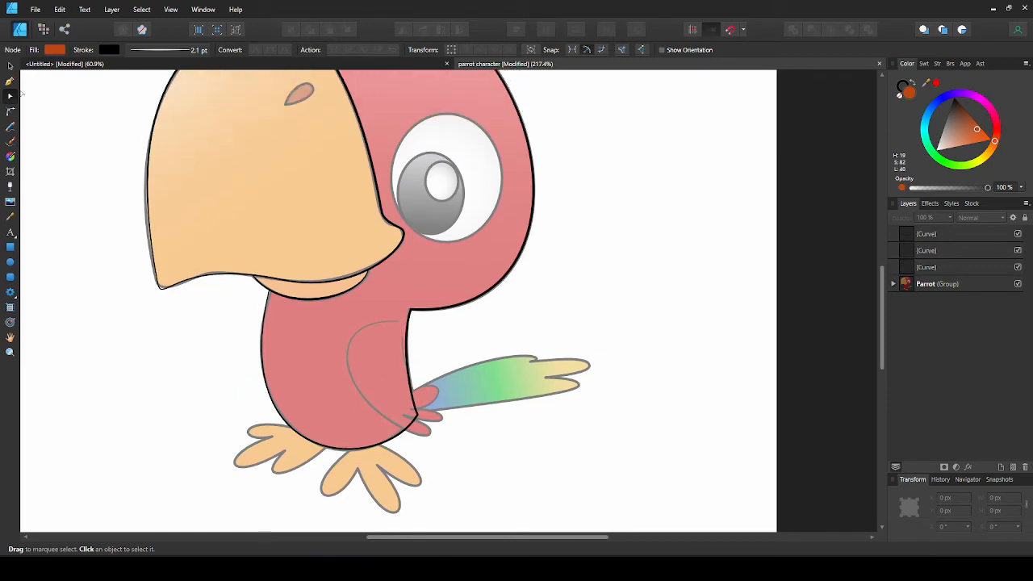
With the Pen tool, start the tail outline at the tail's base on the body.
{"action": "left_click", "coordinate": [10, 127]}
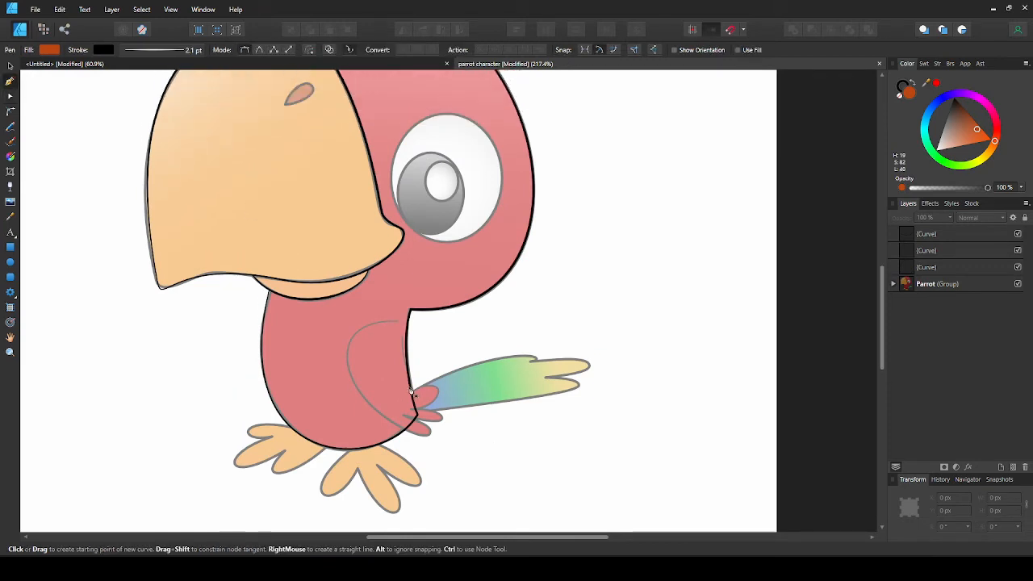
{"action": "mouse_move", "coordinate": [407, 397]}
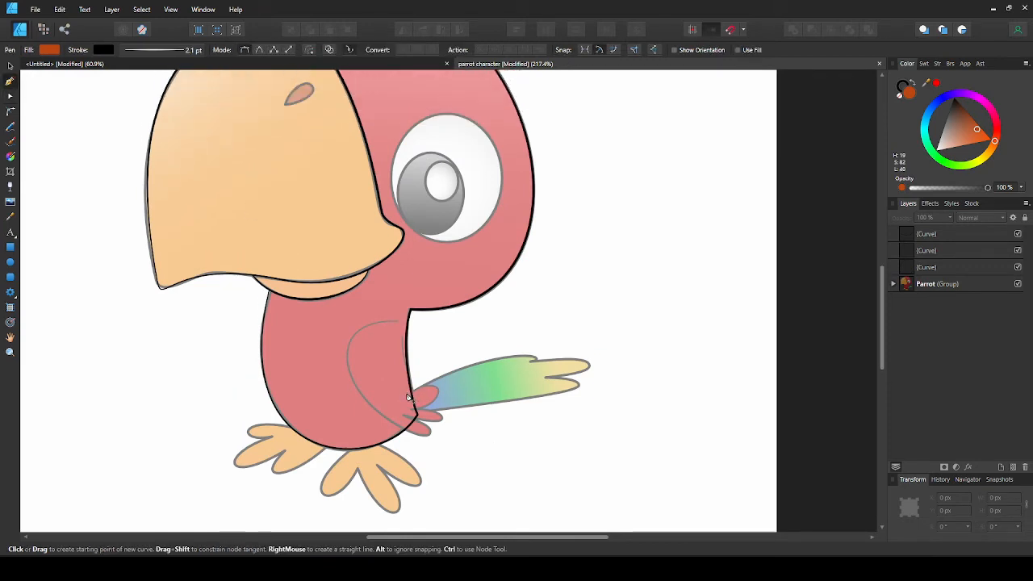
{"action": "left_click", "coordinate": [408, 394]}
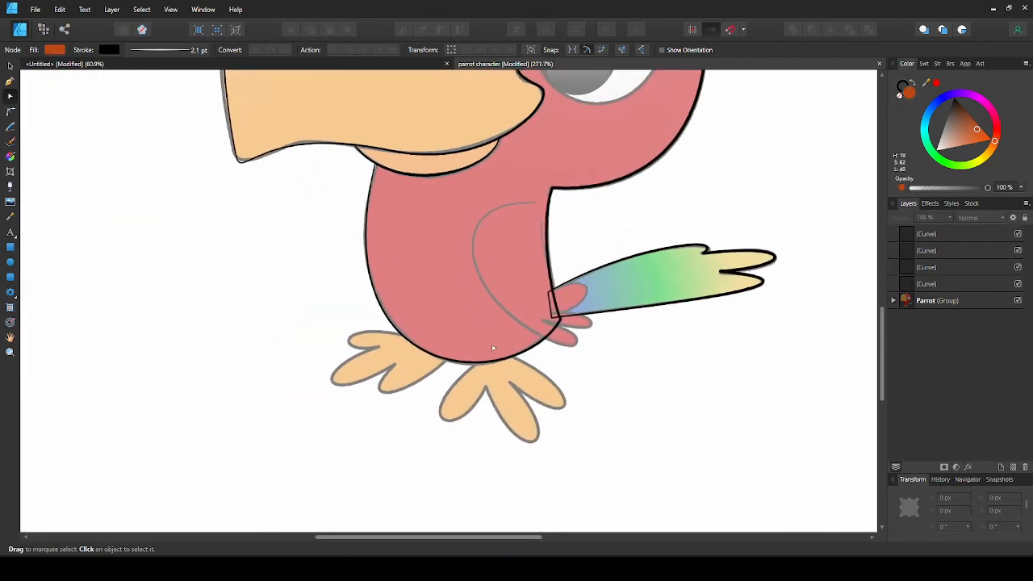
Switch back to the Pen tool to trace the feet.
{"action": "left_click", "coordinate": [10, 127]}
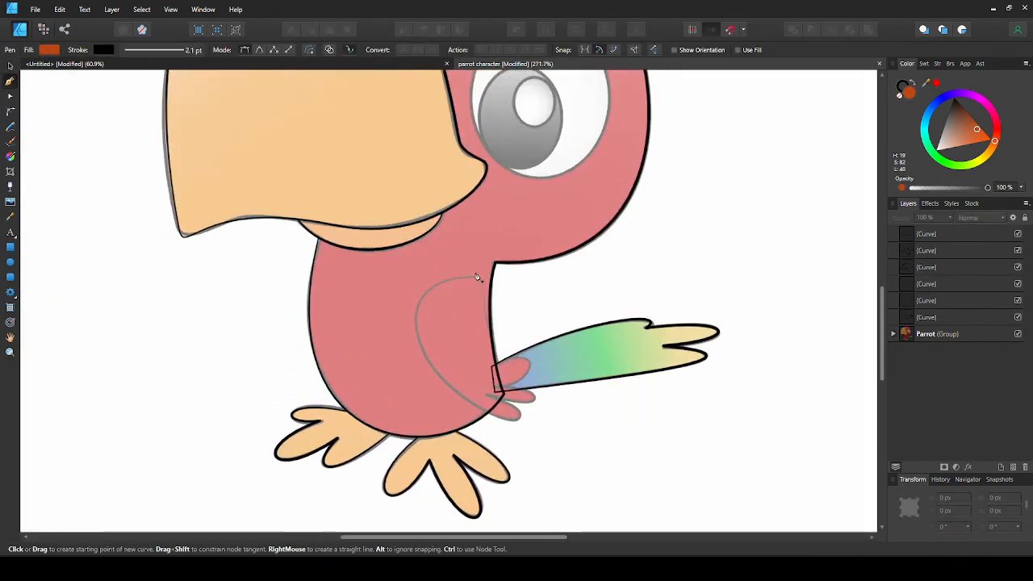
Zoom in and bend the wing outline's curve to follow the wing.
{"action": "scroll", "scroll_direction": "up", "scroll_amount": 3}
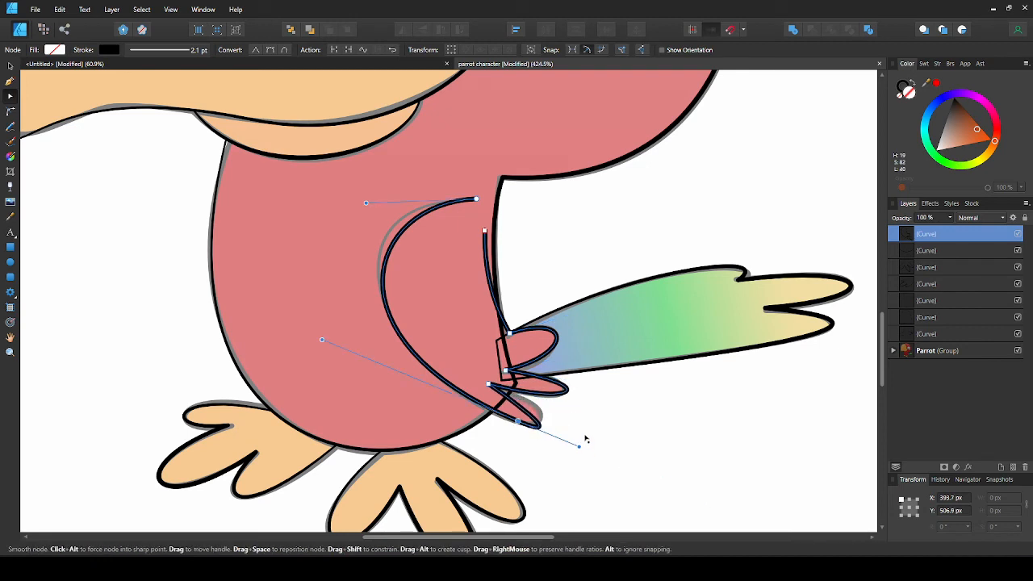
{"action": "left_click_drag", "start_coordinate": [587, 440], "coordinate": [565, 433]}
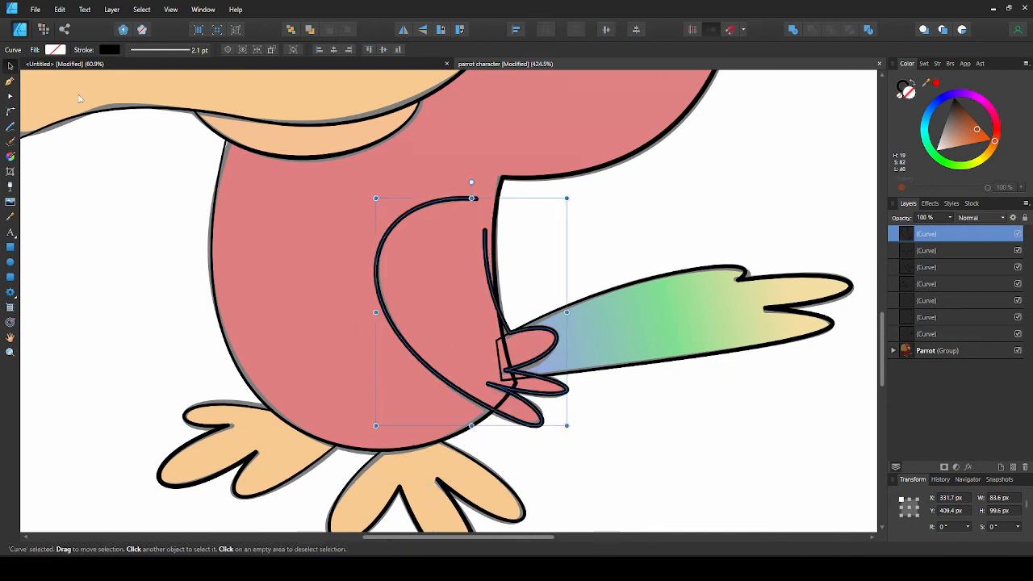
Give the wing outline an arched pressure profile so it tapers at both ends.
{"action": "left_click", "coordinate": [162, 50]}
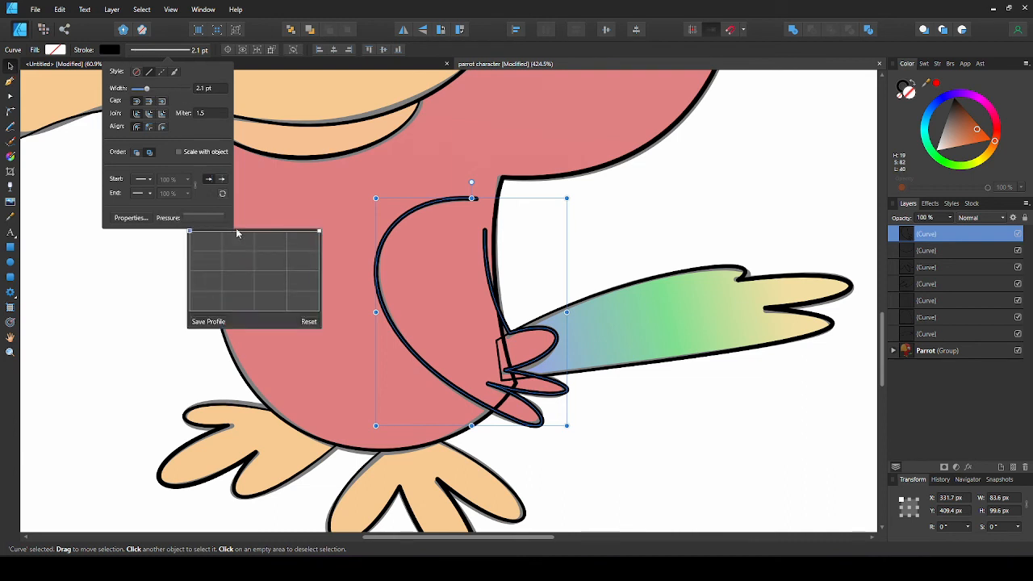
{"action": "mouse_move", "coordinate": [255, 235]}
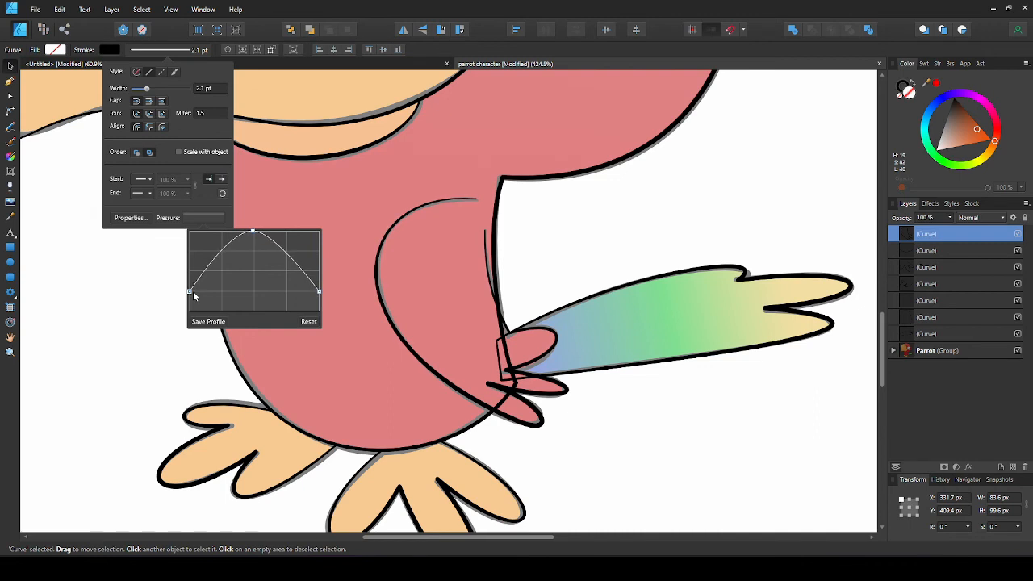
{"action": "left_click", "coordinate": [226, 283]}
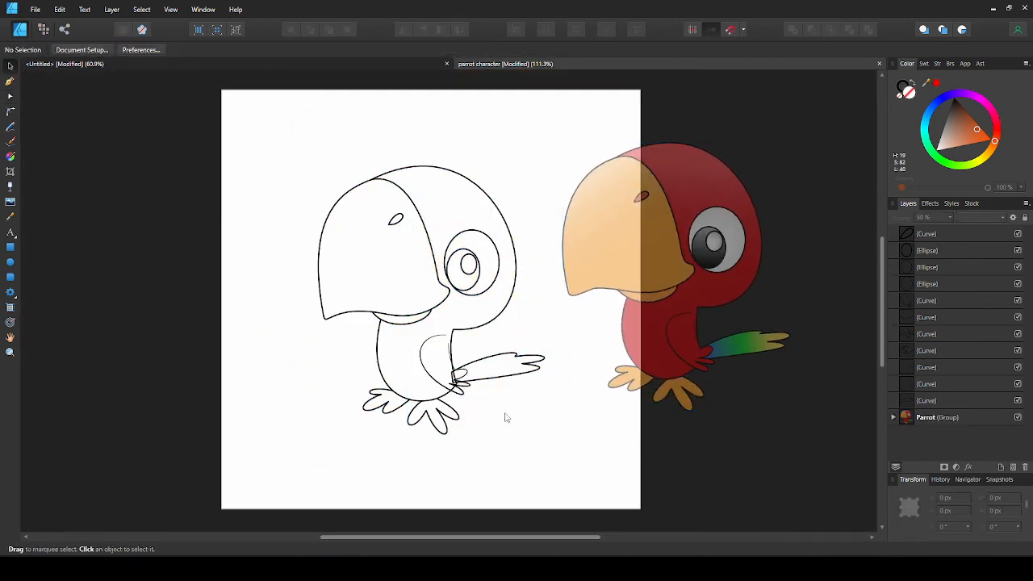
{"action": "mouse_move", "coordinate": [499, 419]}
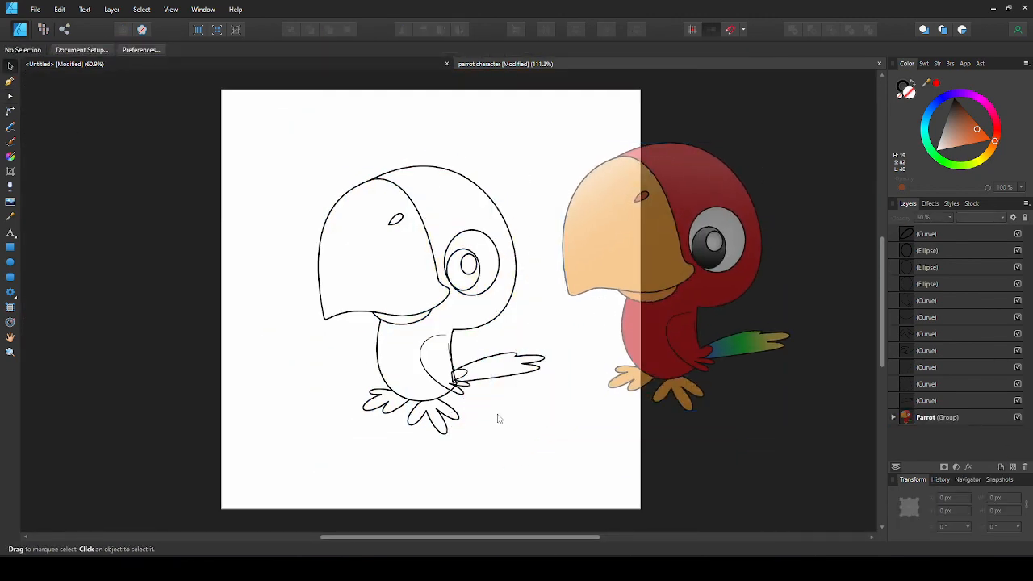